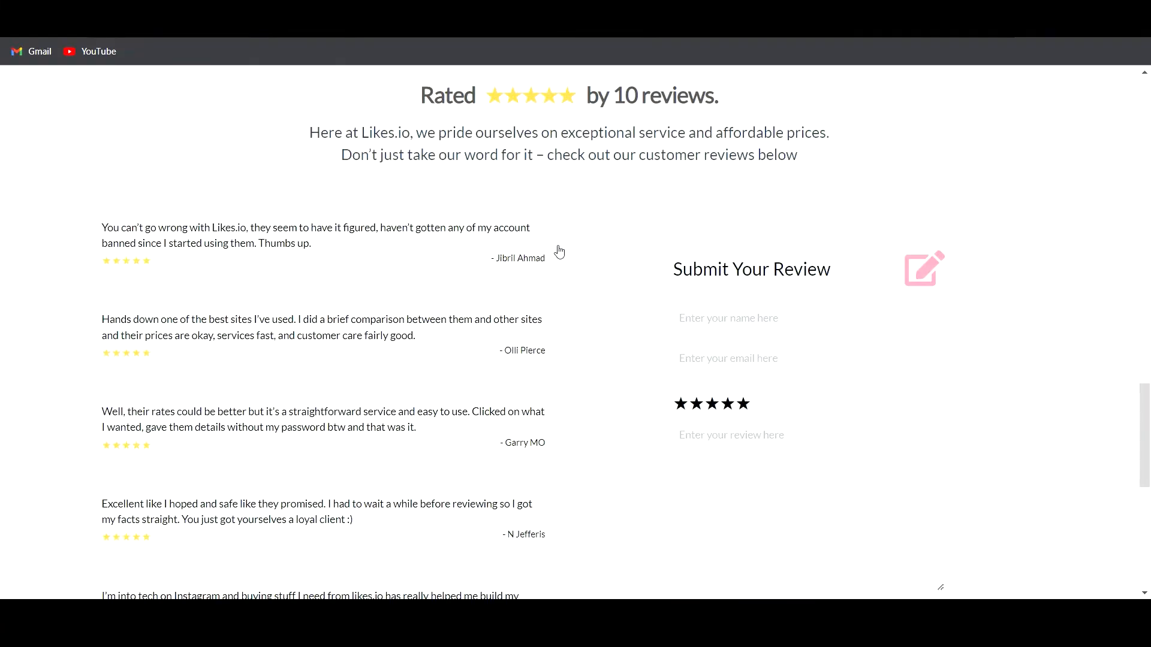
Reach the Affiliate Program page from the footer and read its four steps down to the benefits section
scroll(down, 3)
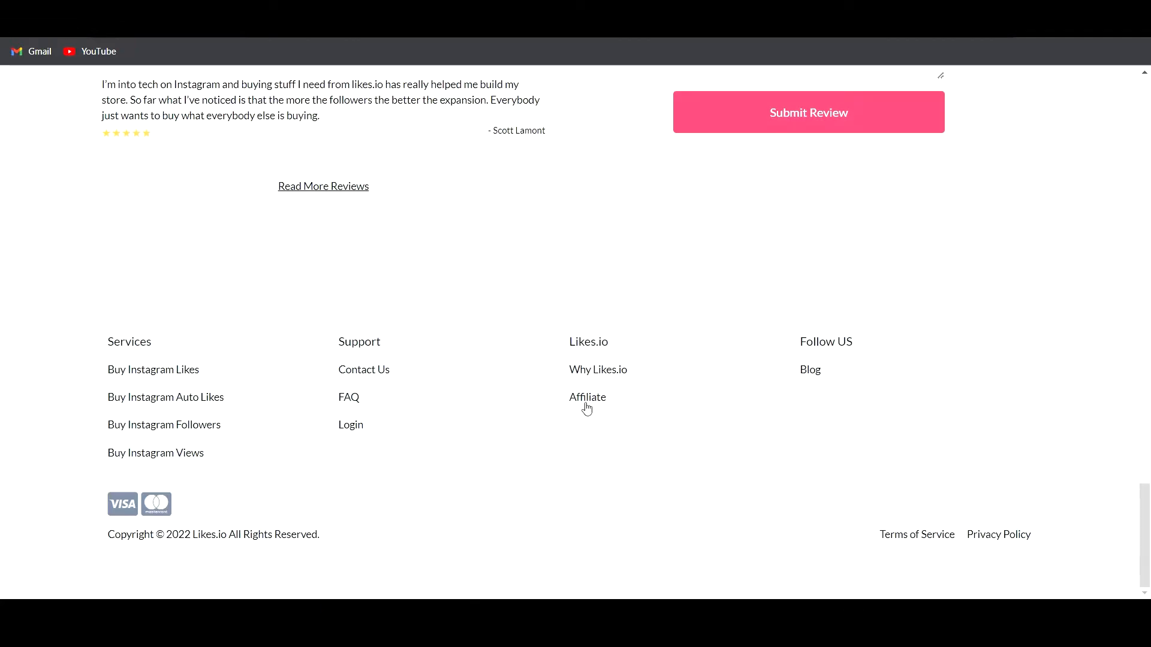
click(588, 396)
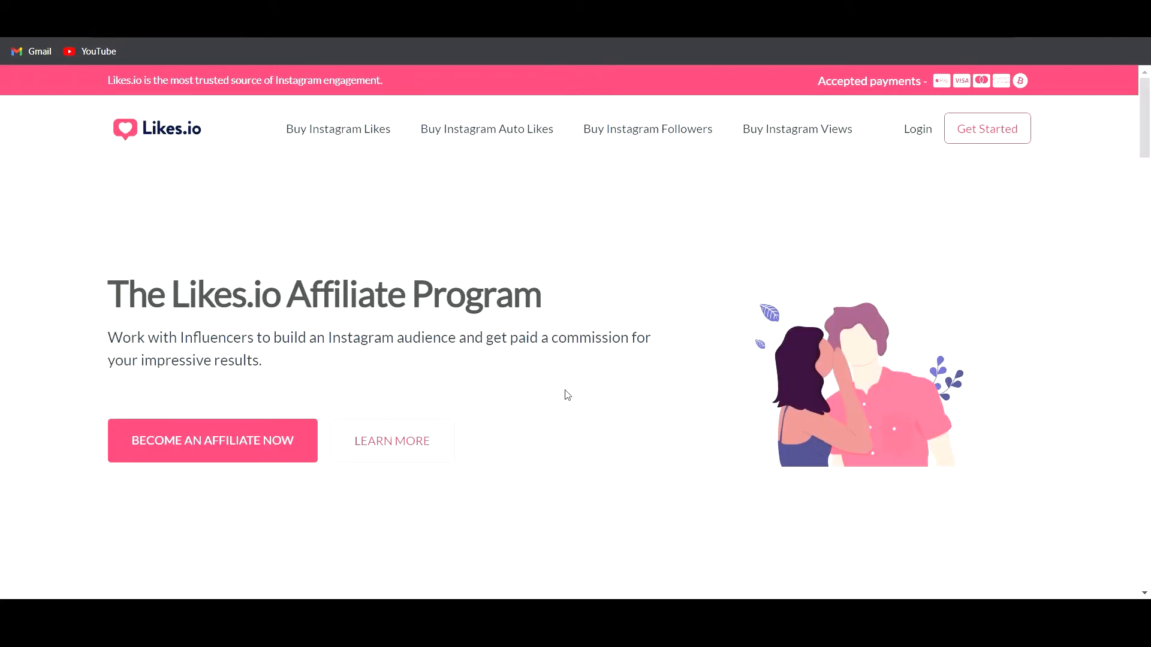
scroll(down, 3)
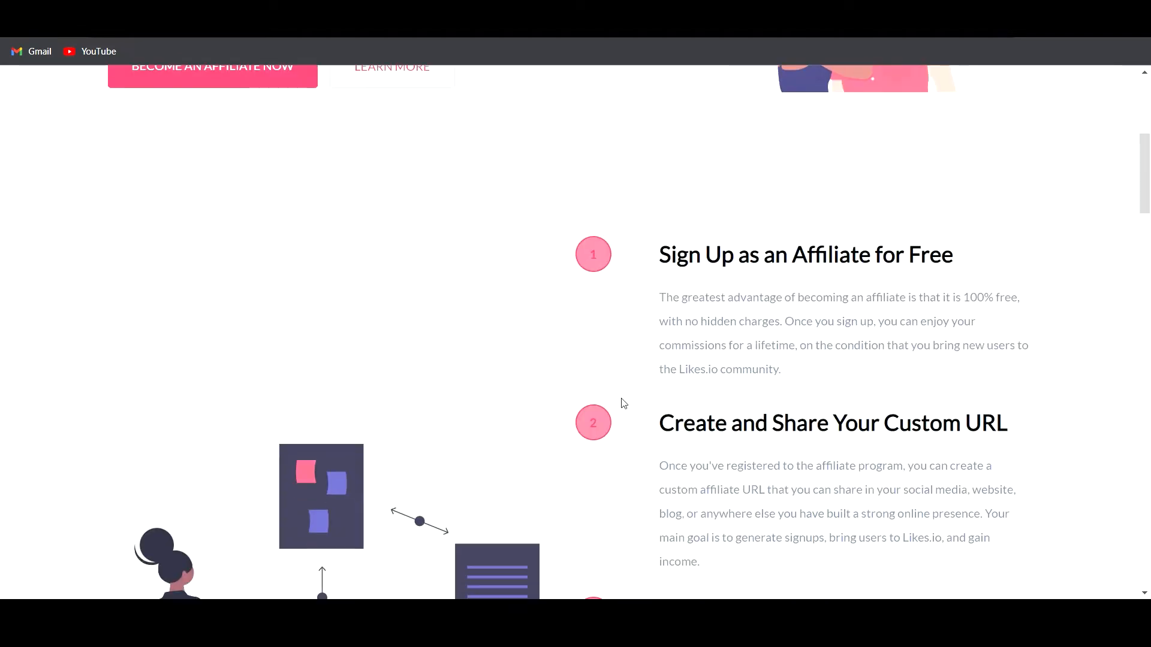
scroll(down, 3)
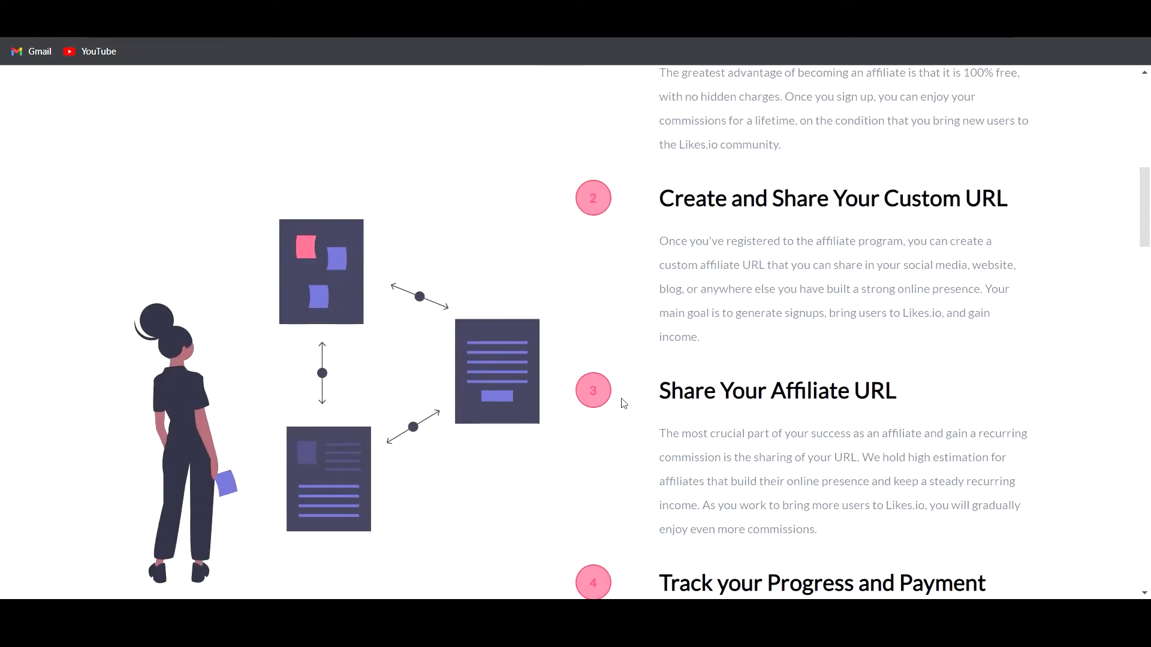
scroll(down, 3)
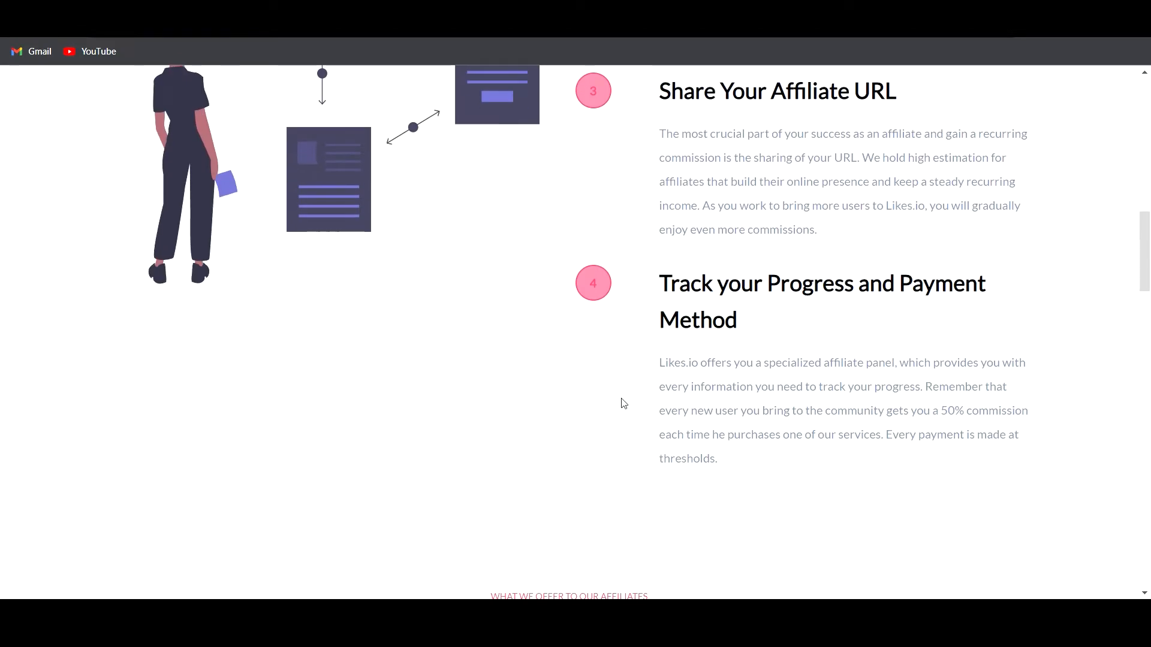
scroll(down, 3)
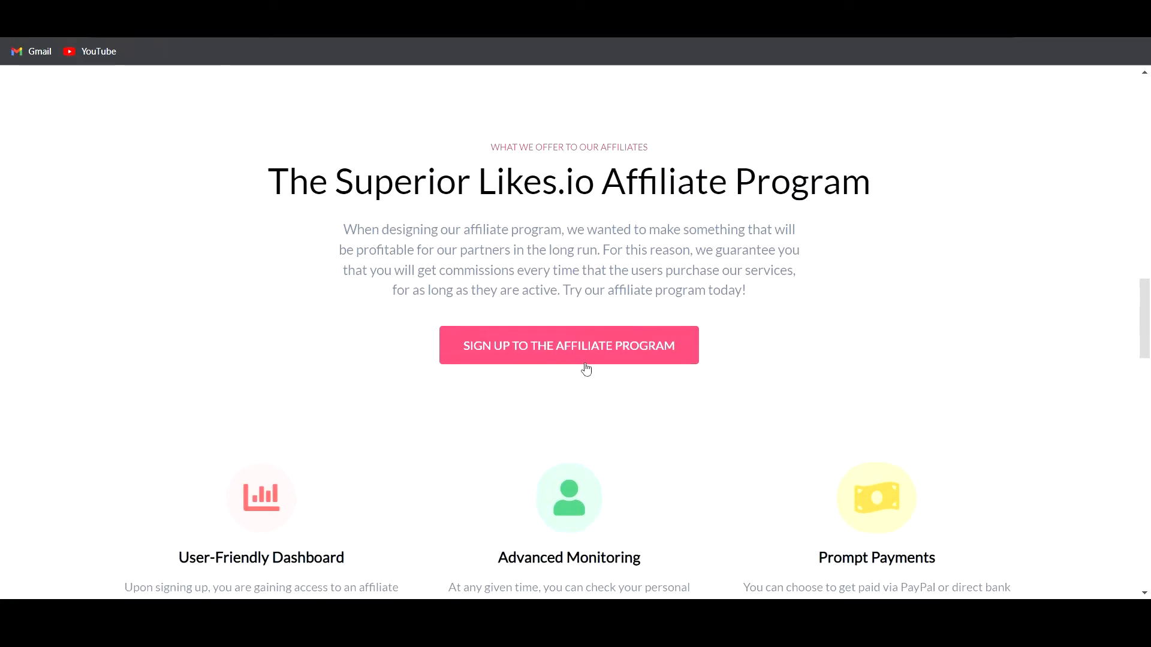
click(568, 345)
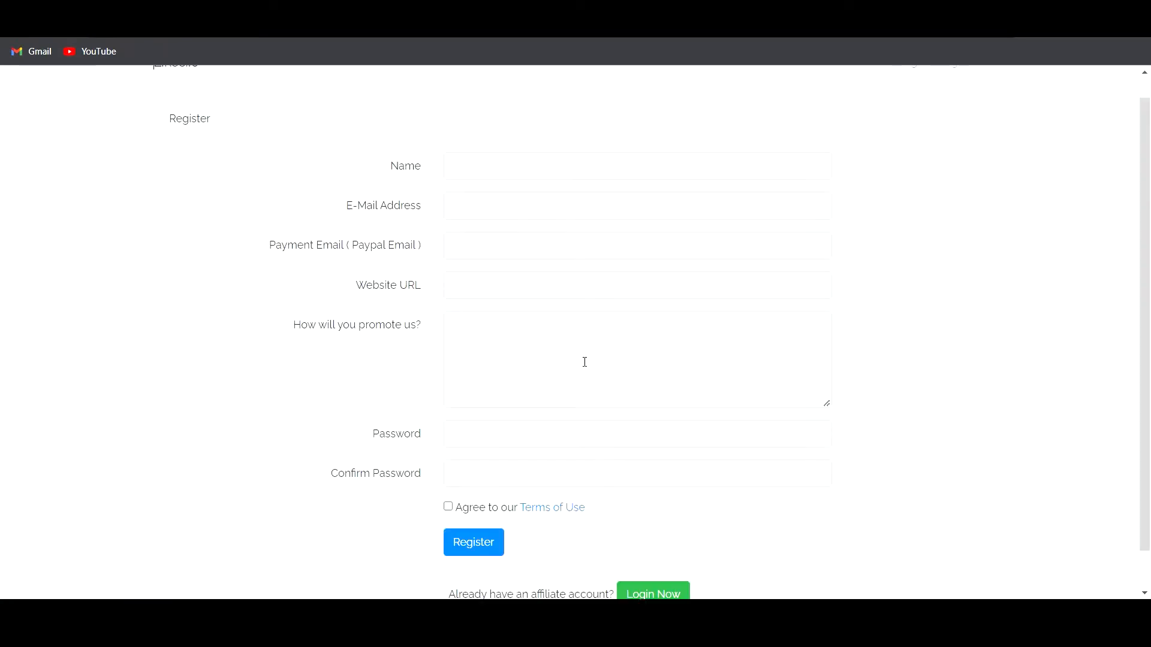
scroll(up, 3)
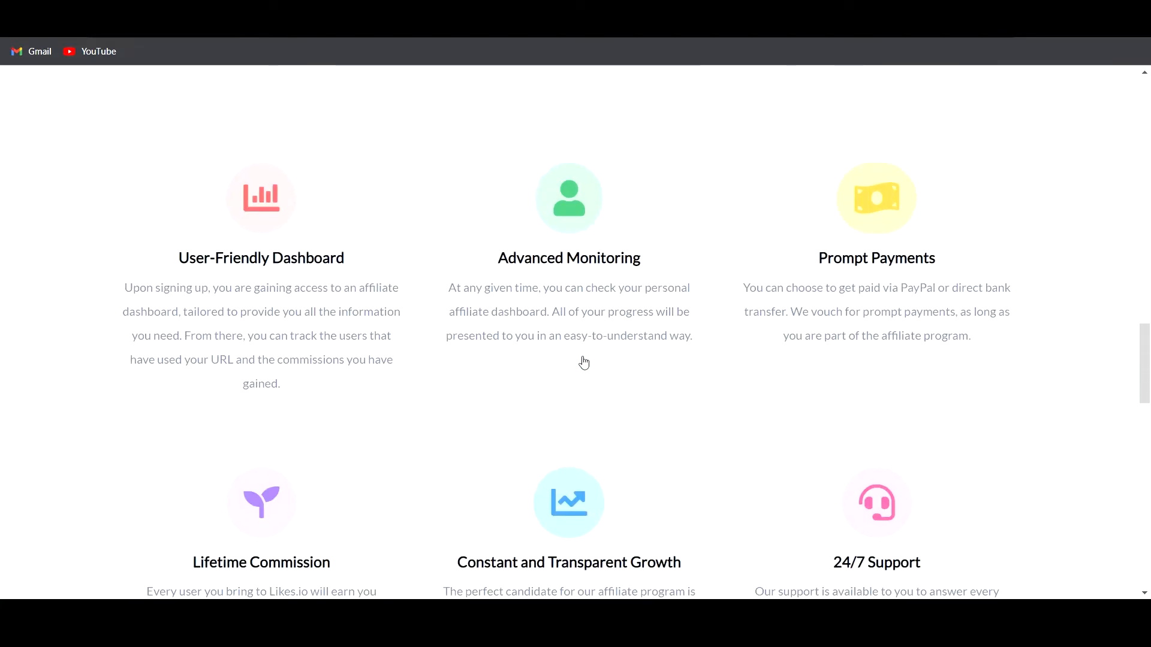
scroll(down, 3)
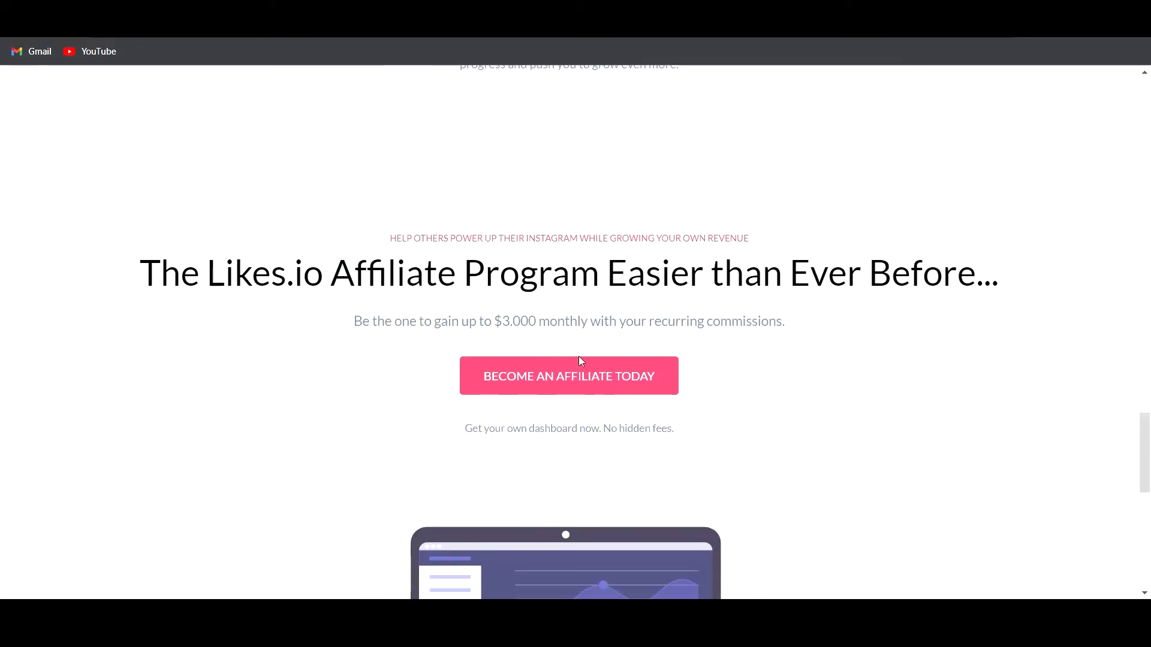
scroll(down, 3)
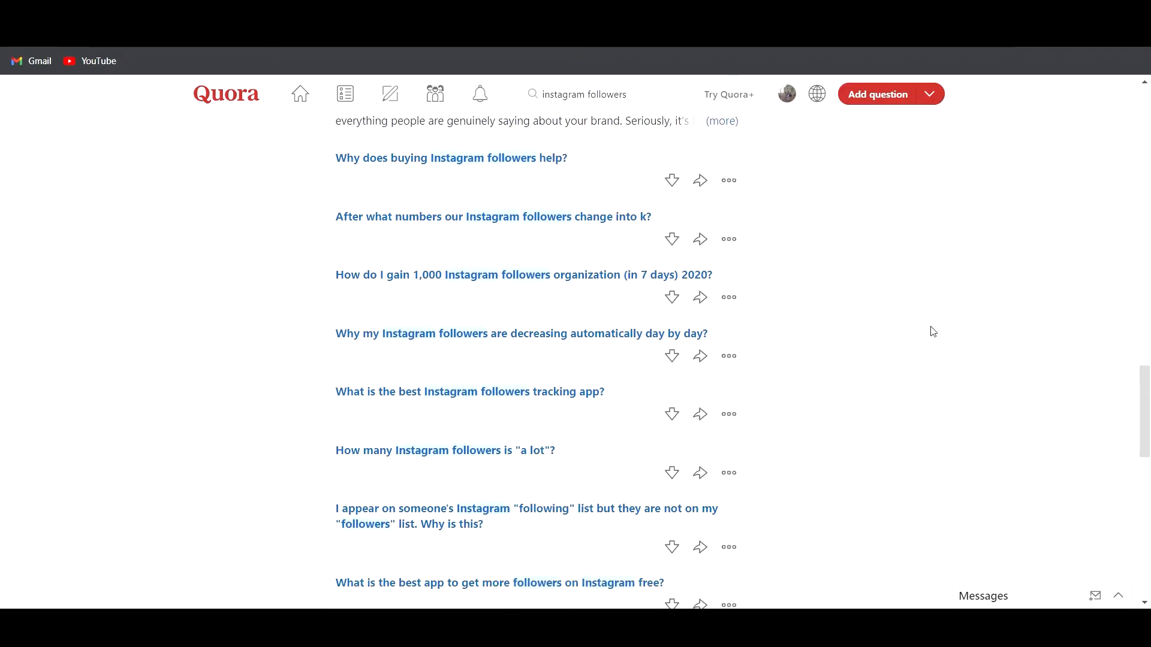
Find the question on the meaning of "K" in Instagram followers and begin an answer to it
scroll(down, 3)
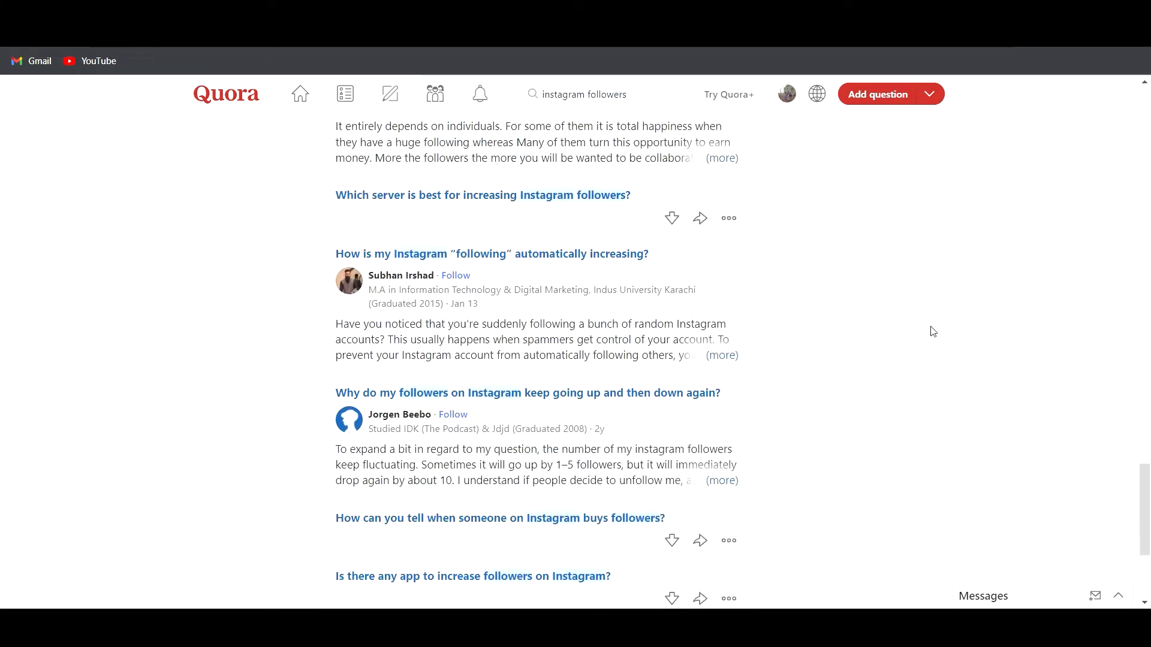
scroll(down, 3)
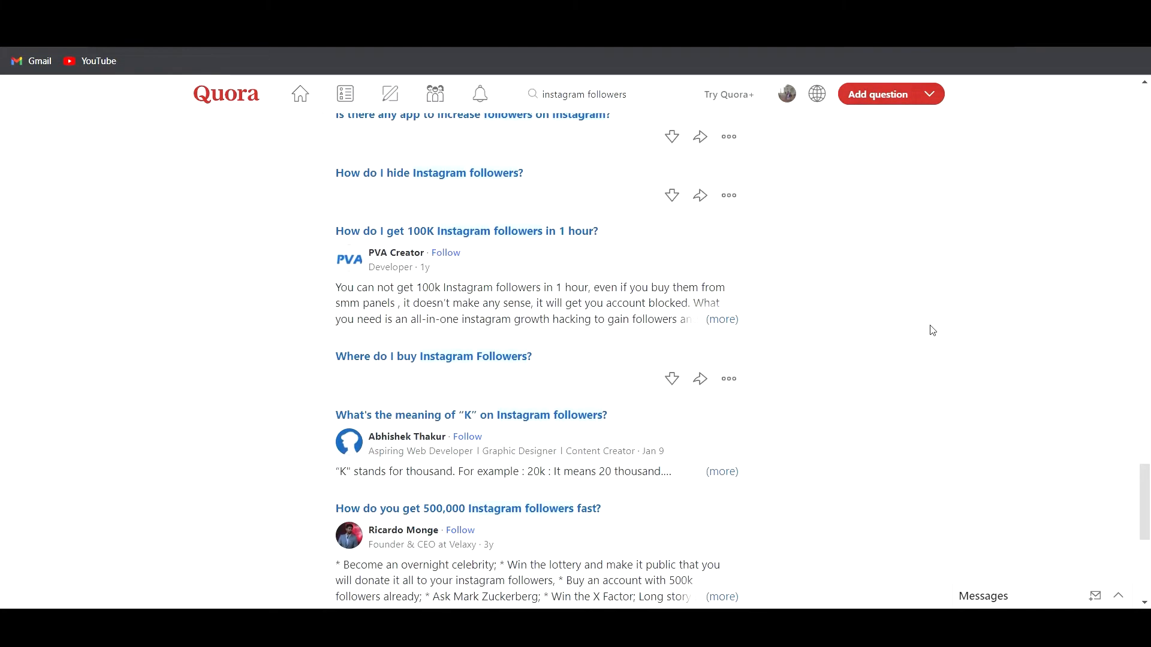
click(470, 415)
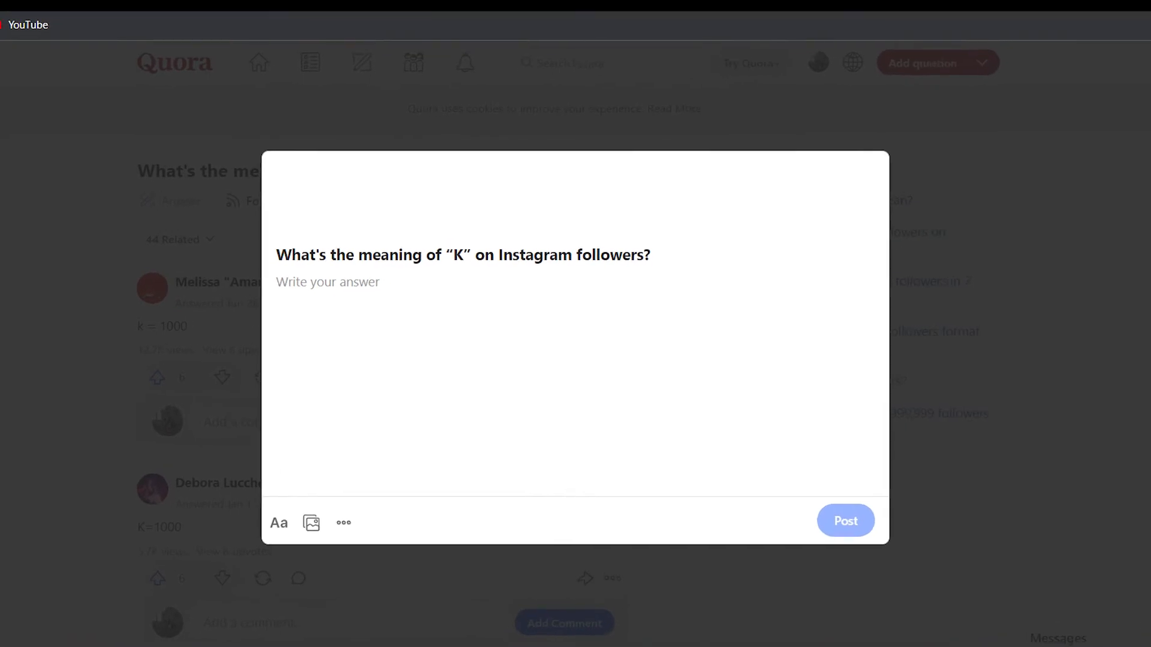